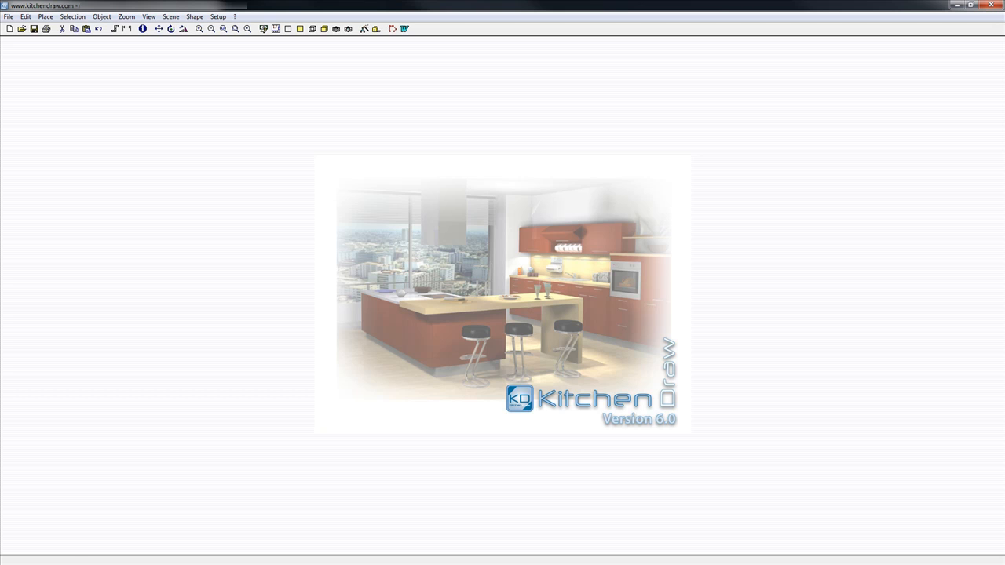
- Launch 'Download catalogues for another account' from the ? menu, opening the KitchenDraw website
click(234, 16)
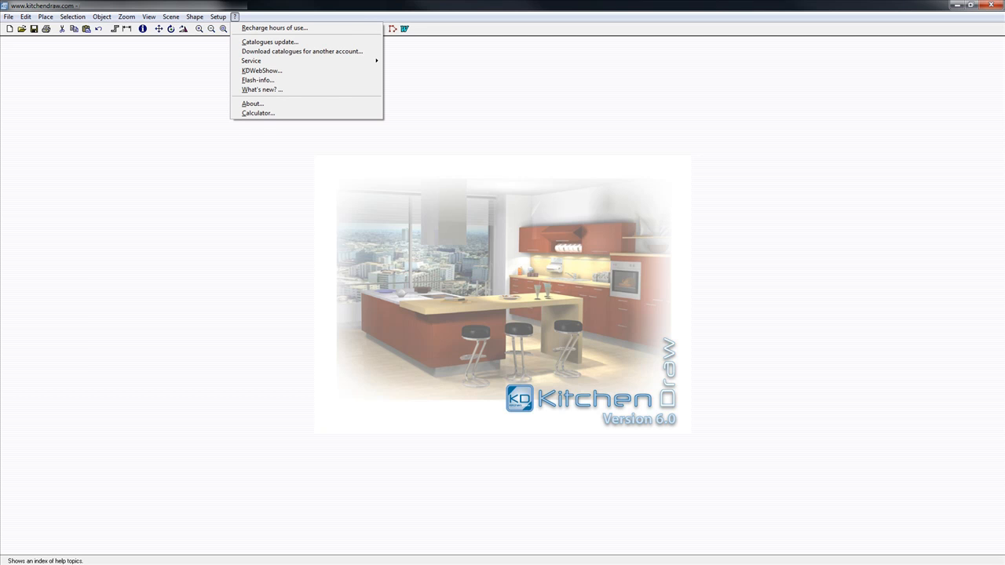
click(273, 28)
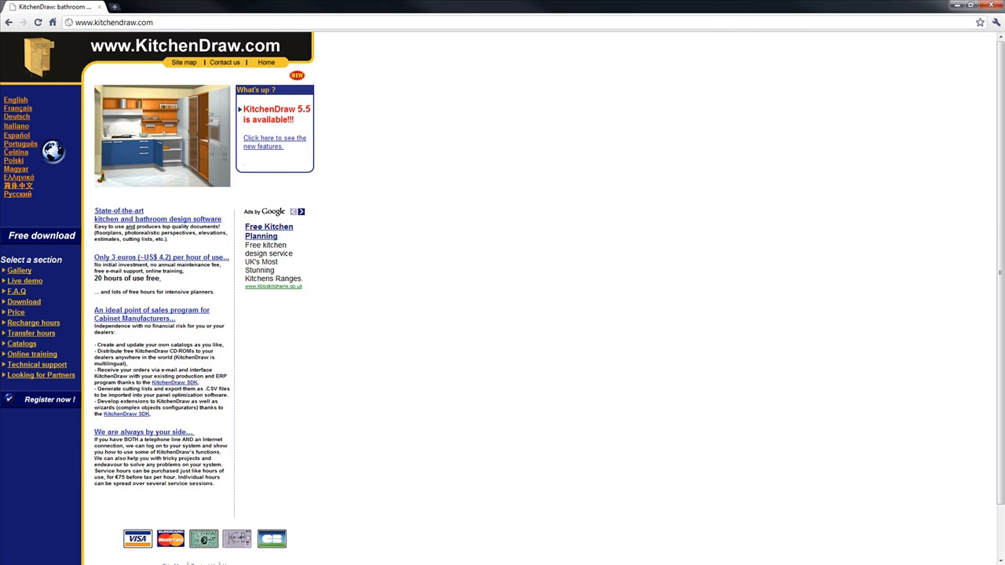
- Go to the Catalogs section of the KitchenDraw website and fill in the Site Code
click(22, 343)
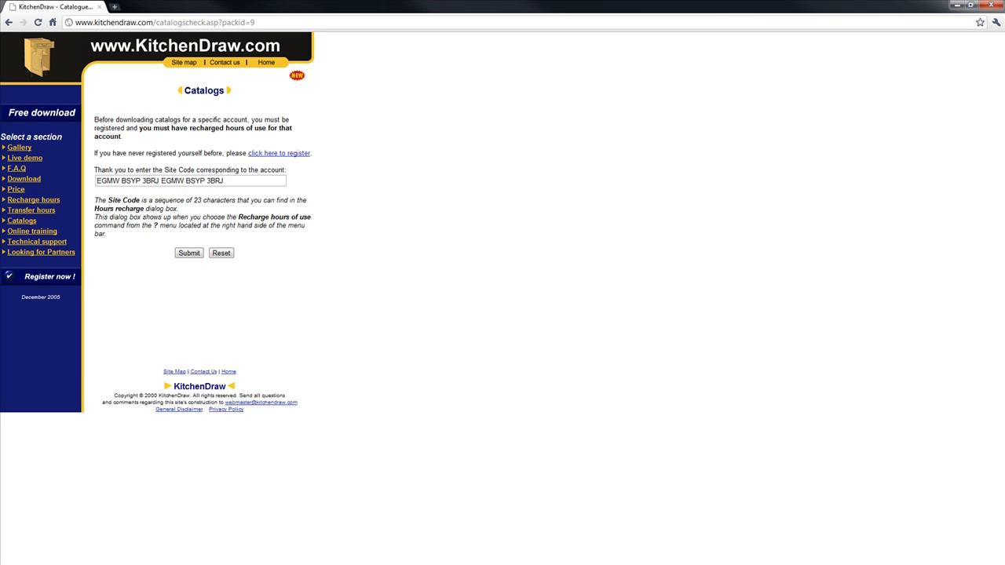
- Submit the Site Code to reach the CROWN (UK) catalogs pack use request page
click(188, 253)
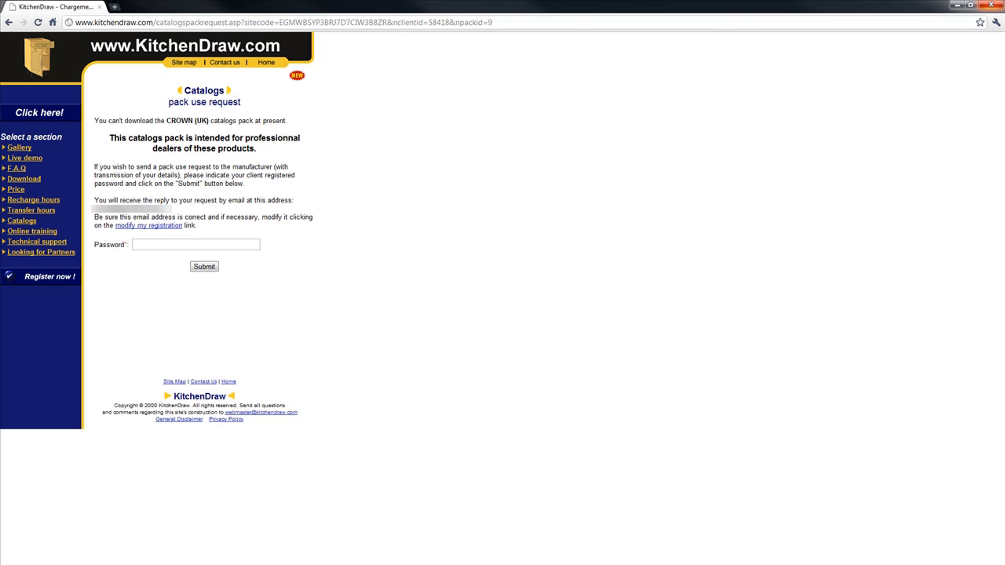
- Submit the client password to record the request, then show the downloadable catalogs packs list
click(204, 267)
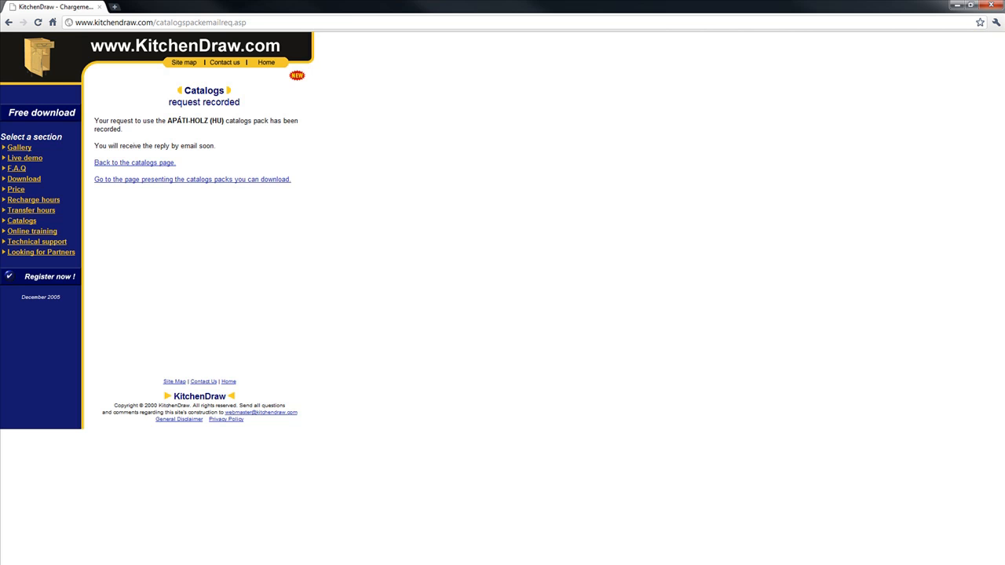
click(192, 179)
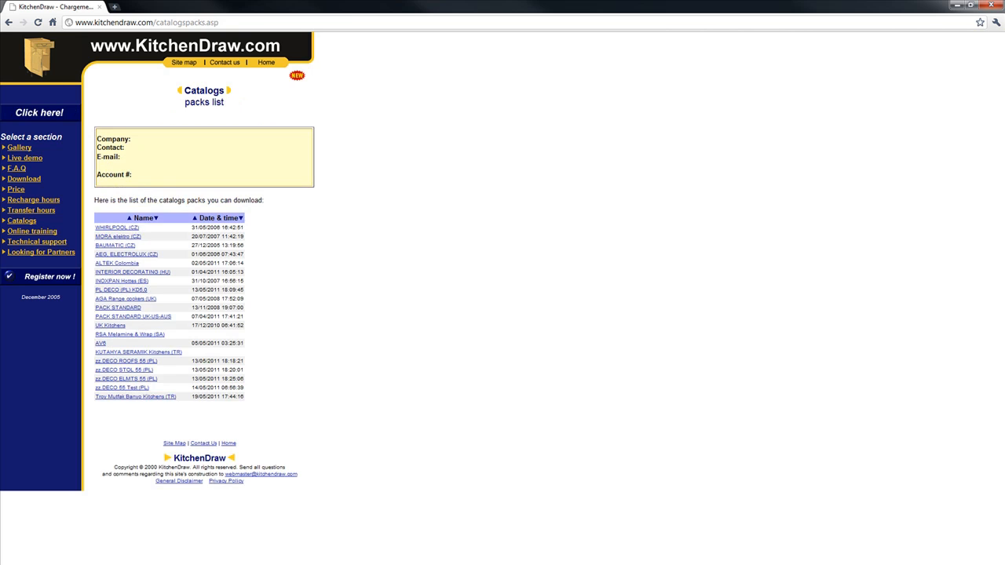